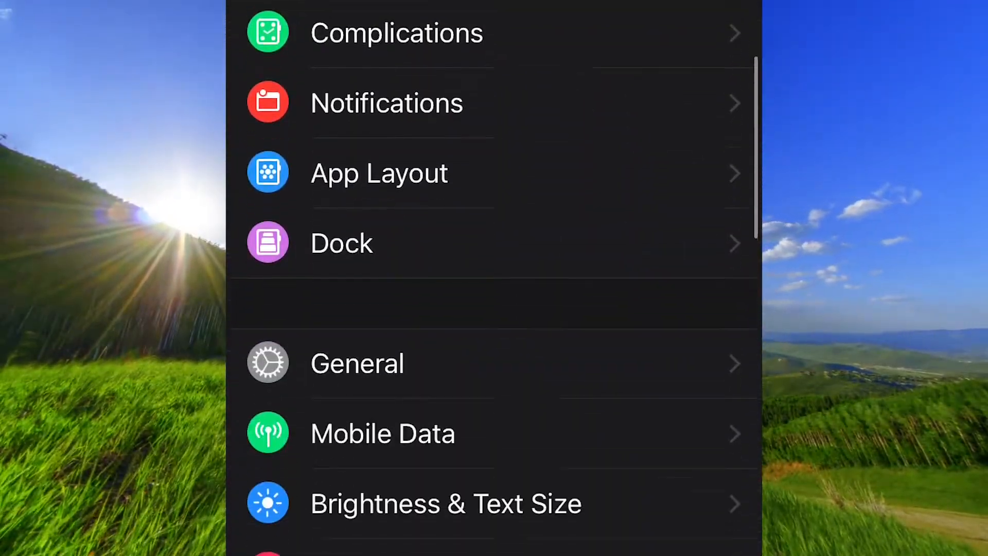
Go into the watch's Messages settings and reach the Default Replies page.
scroll(down, 3)
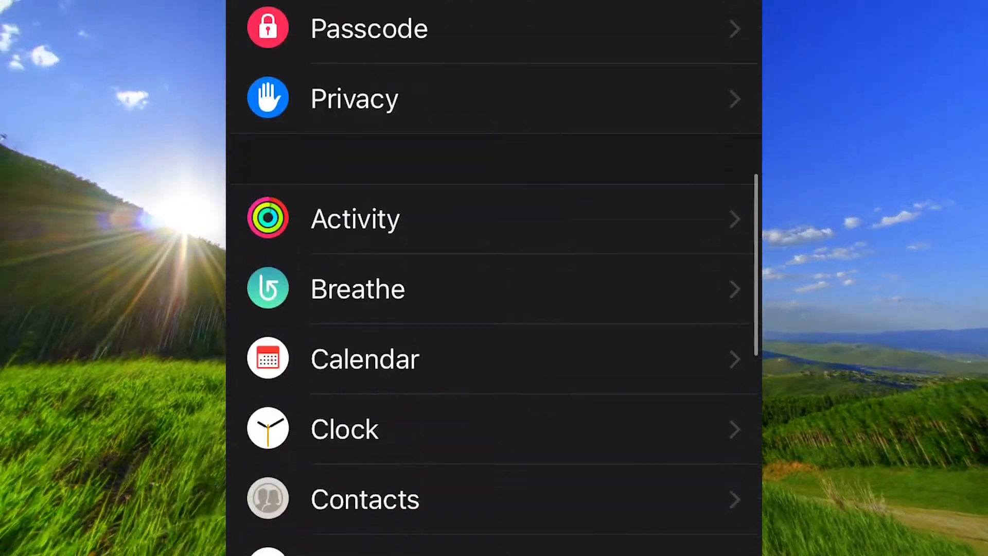
scroll(down, 3)
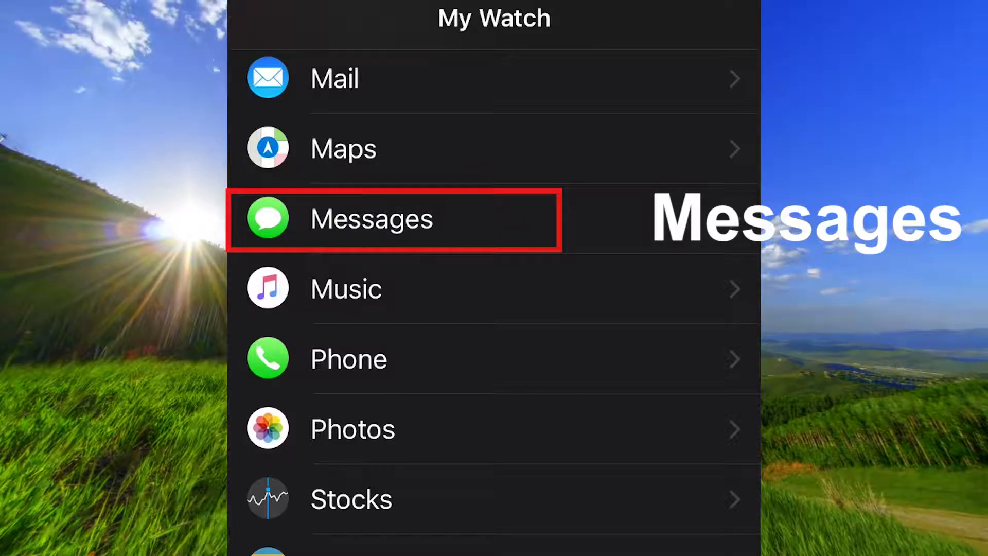
click(370, 218)
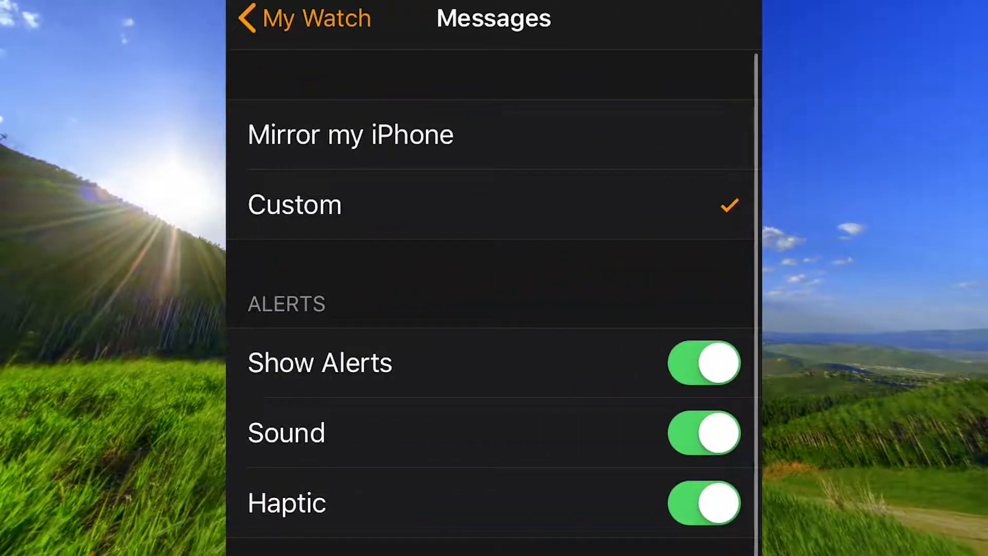
scroll(down, 3)
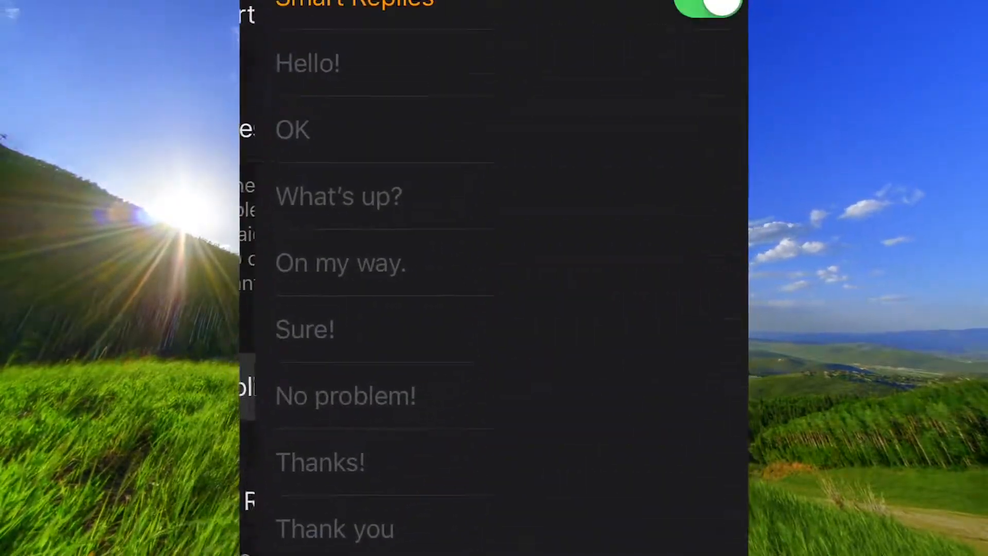
scroll(down, 3)
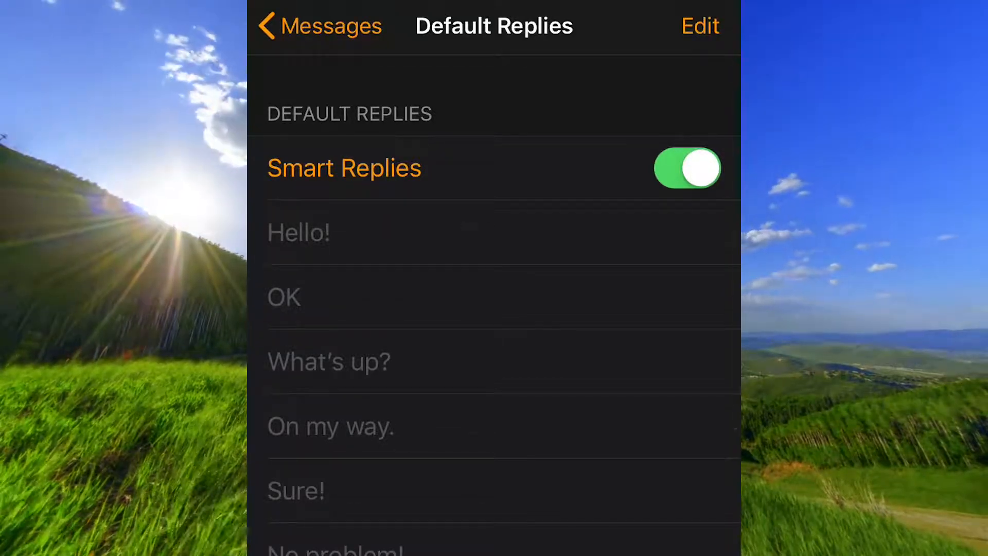
Edit the Default Replies list to delete the 'What's up?' reply and finish editing.
click(700, 26)
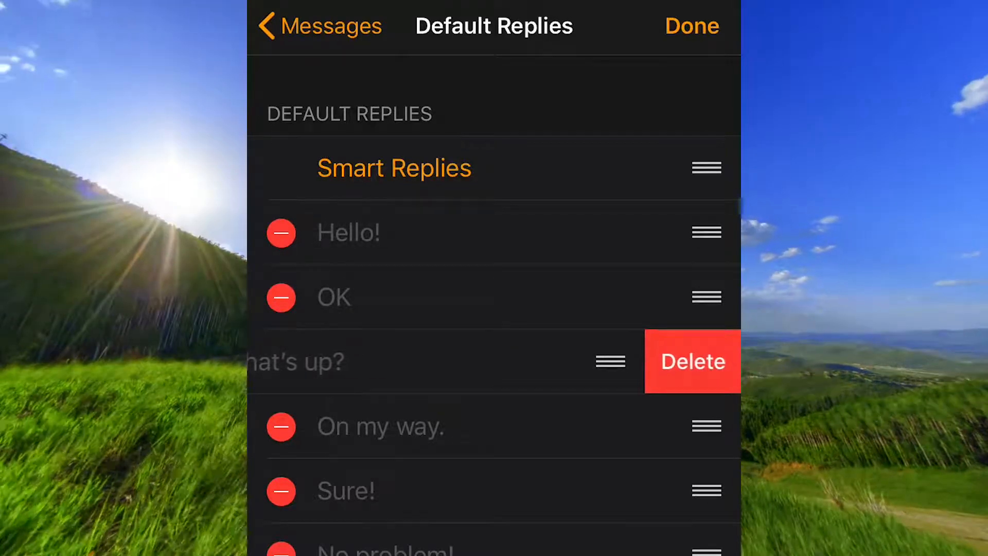
click(692, 361)
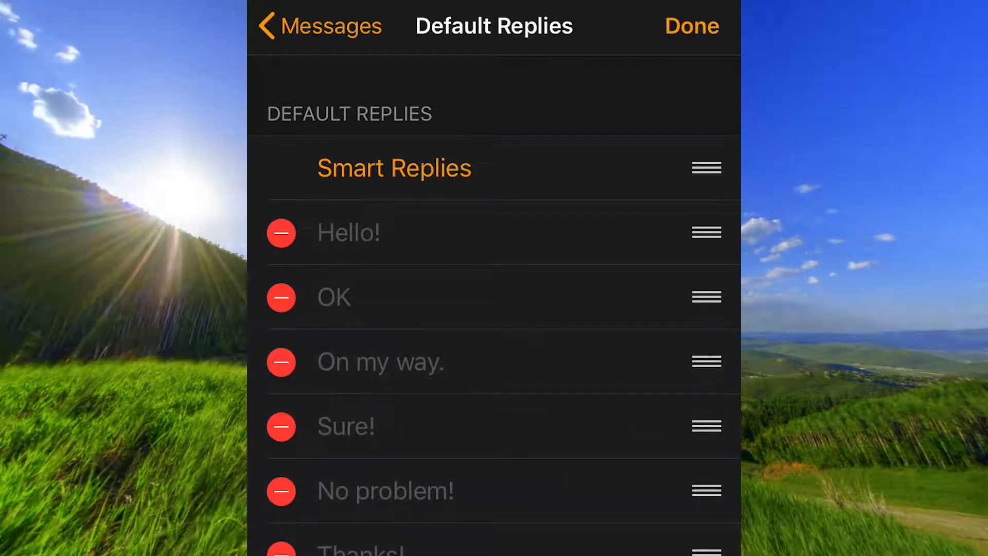
click(690, 26)
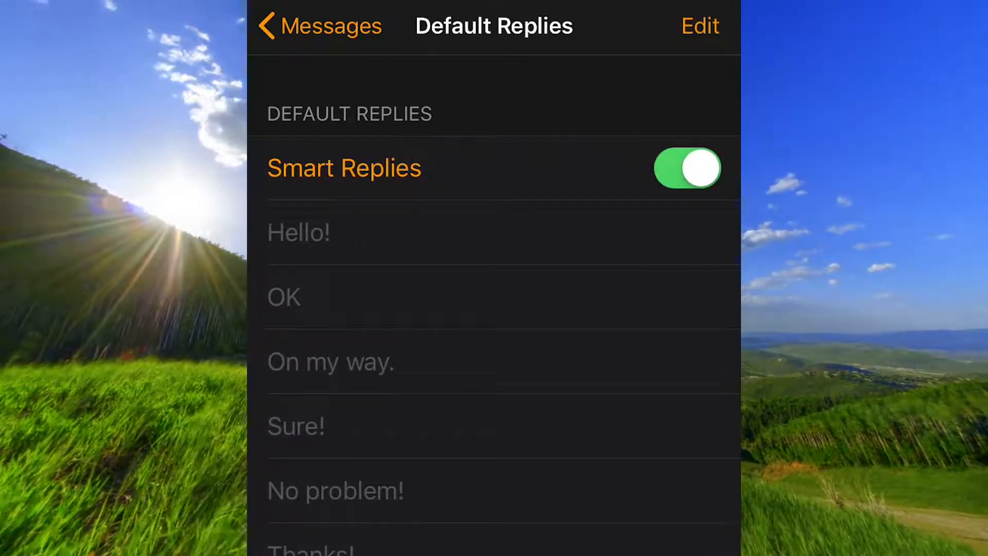
Begin a new blank custom reply via 'Add reply…' at the bottom of the list.
scroll(down, 3)
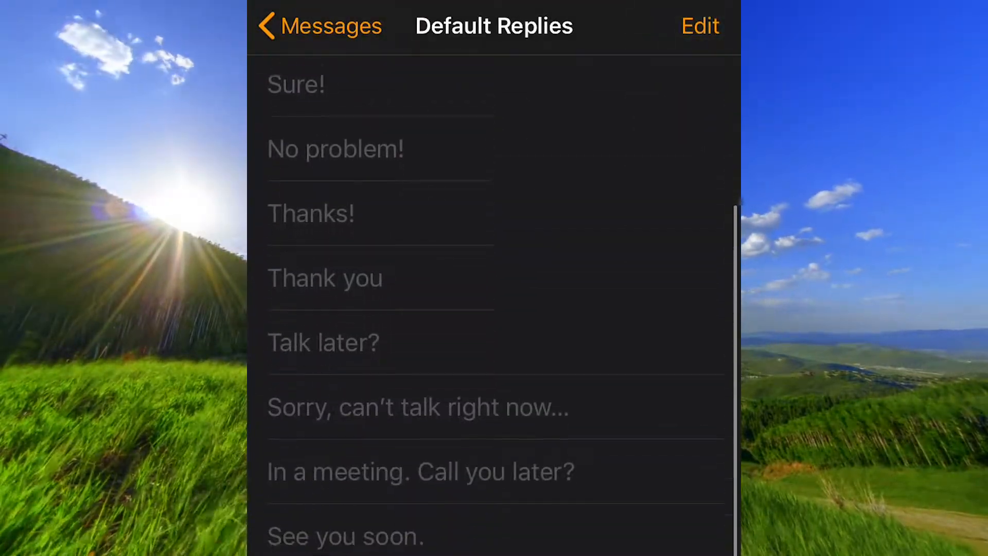
scroll(down, 3)
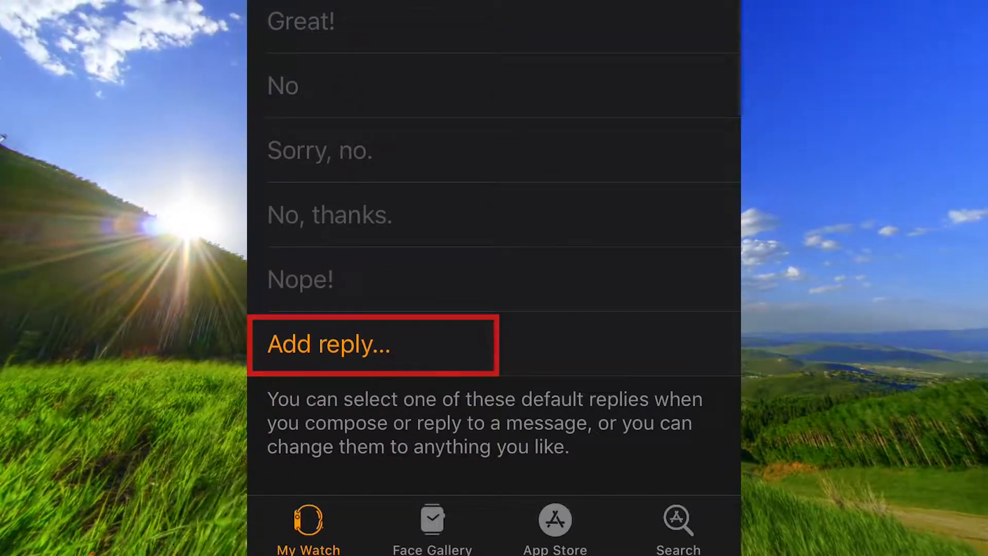
click(327, 344)
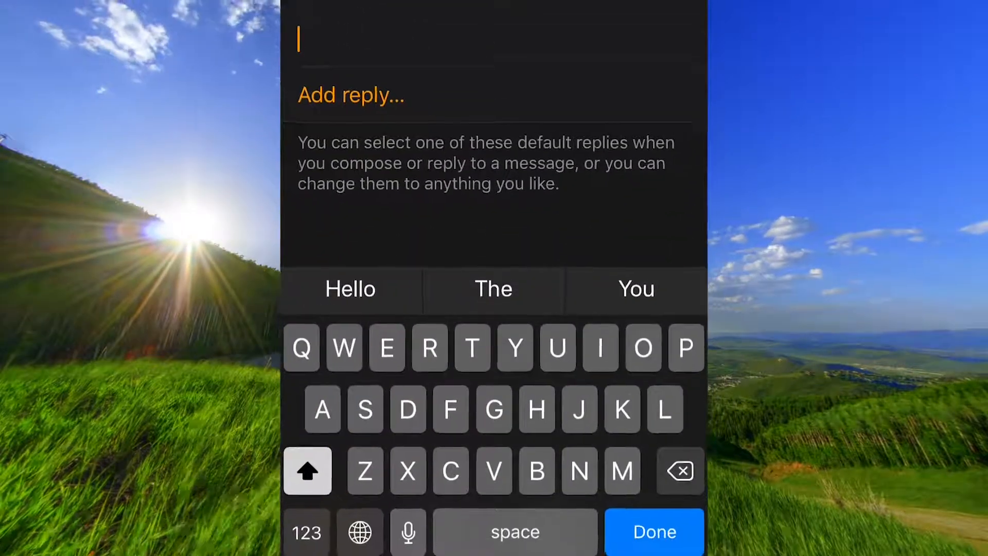
Enter 'Fantastic' as the new reply, accepting the suggestion, and save it.
text(Fanta)
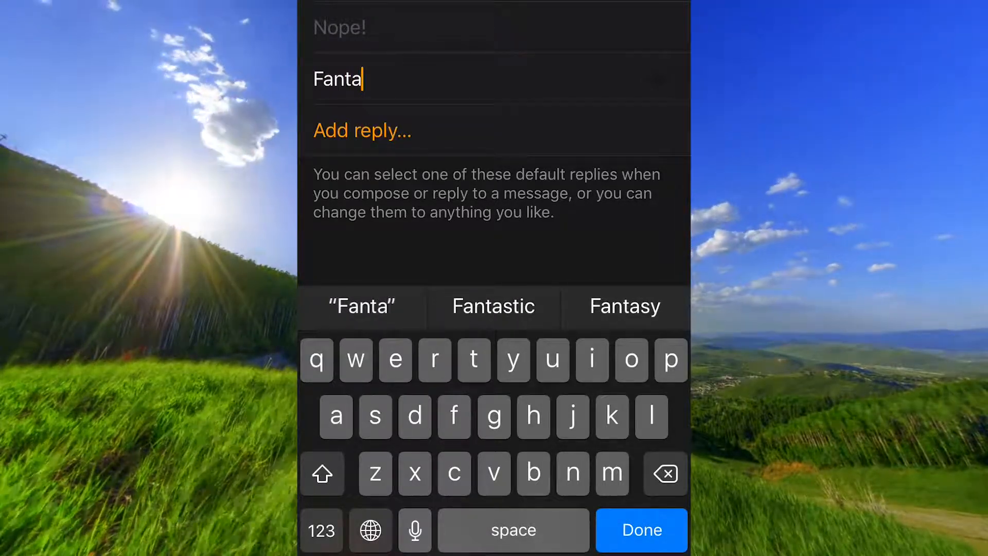
click(373, 416)
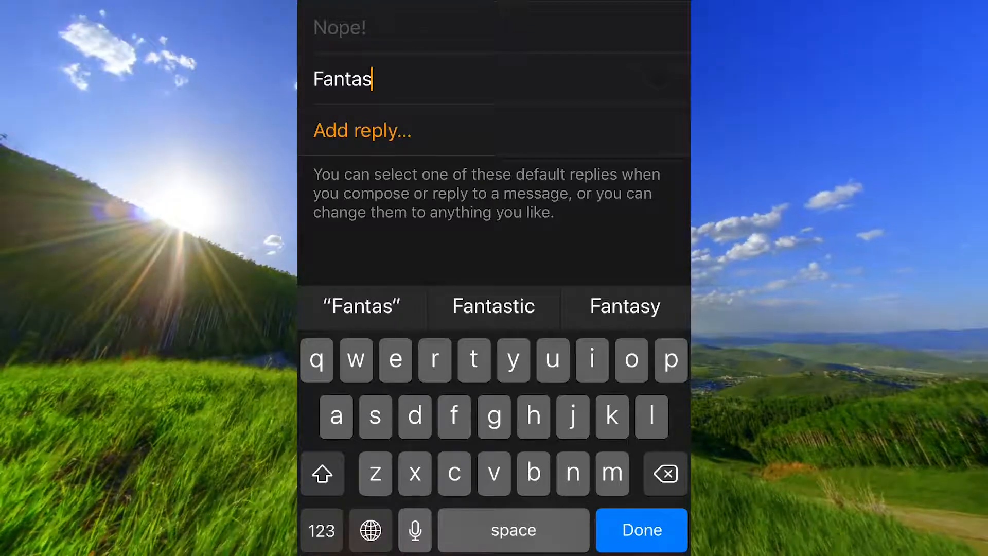
click(493, 307)
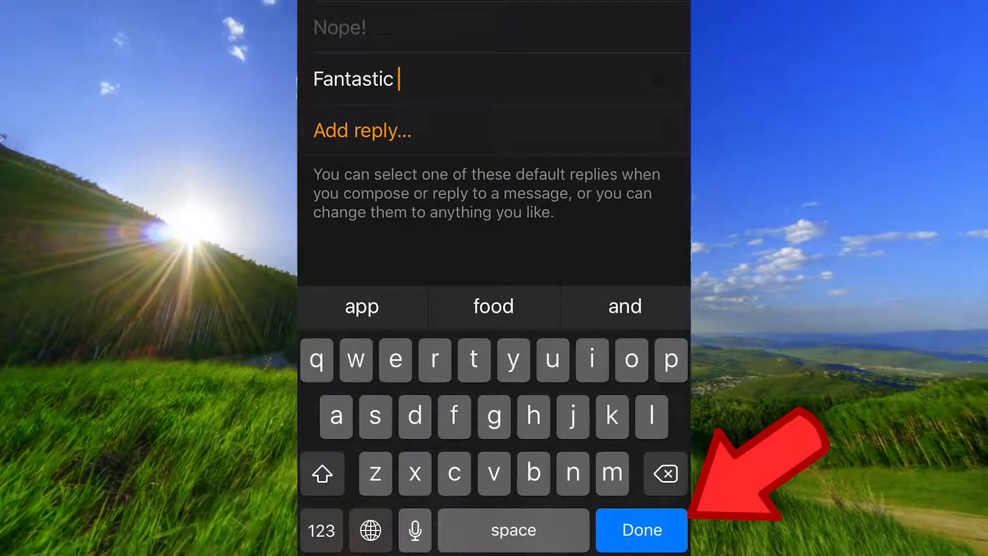
click(640, 529)
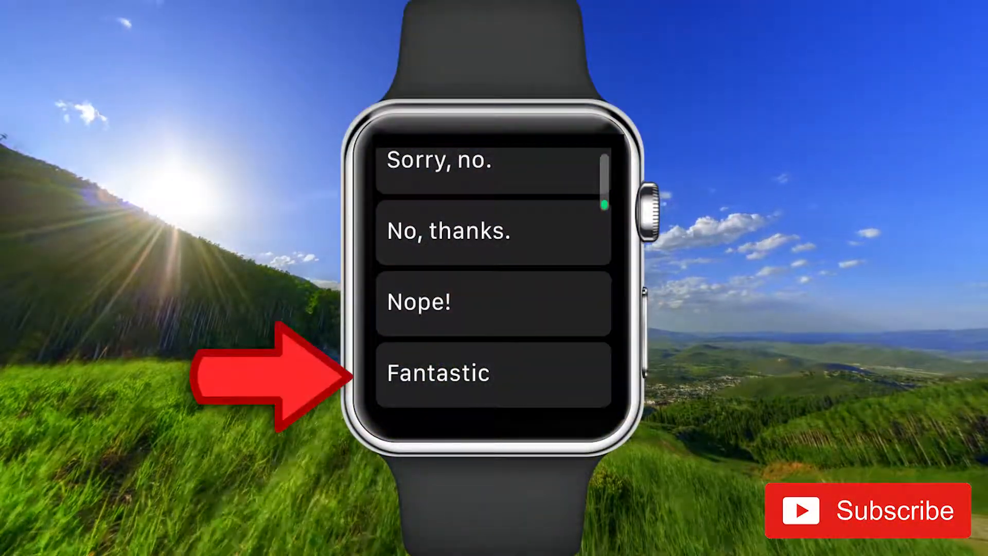